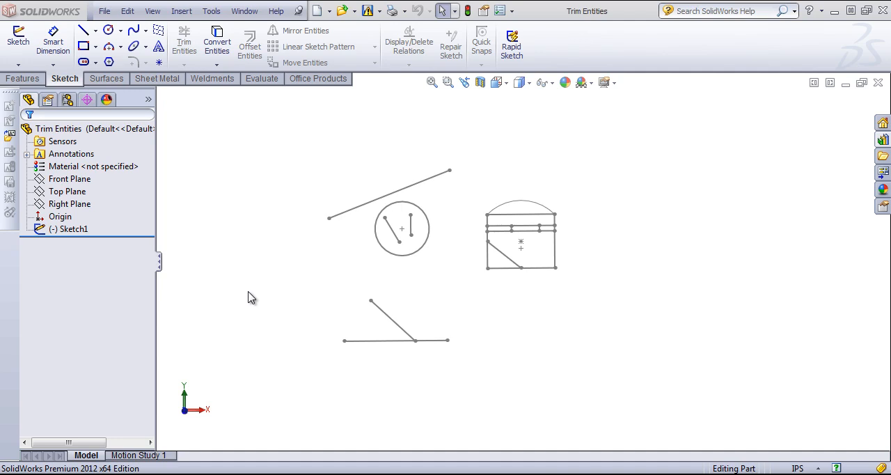
mouse_move(453, 350)
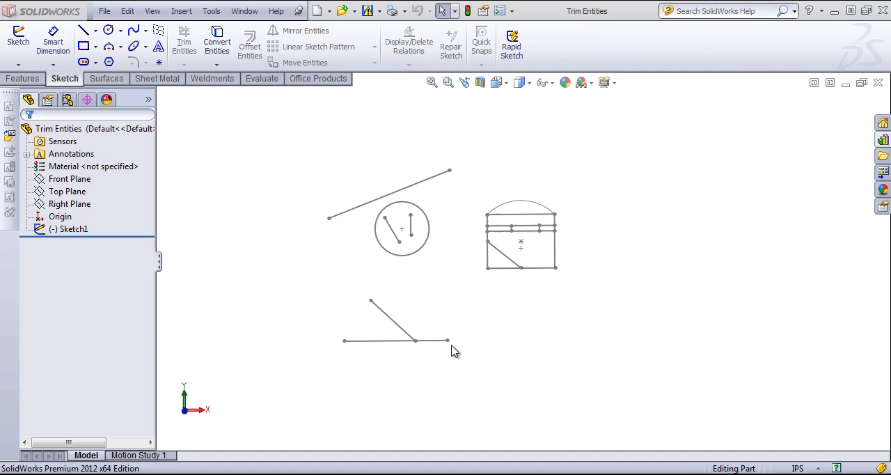
Reopen Sketch1 for editing from the FeatureManager tree.
right_click(72, 228)
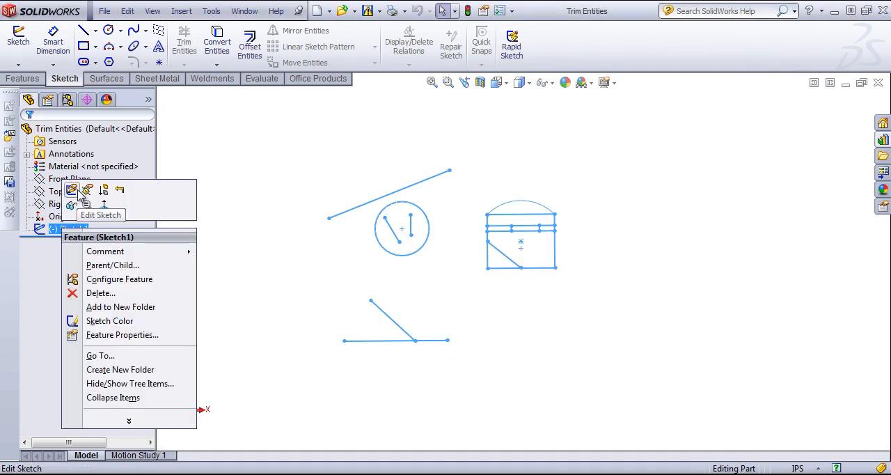
mouse_move(595, 241)
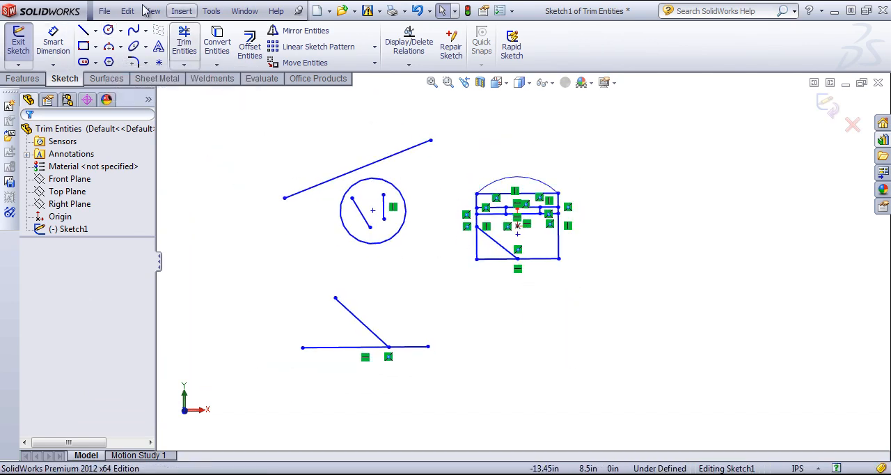
Draw a circle on the sketch's left with a vertical centerline through it.
left_click(108, 30)
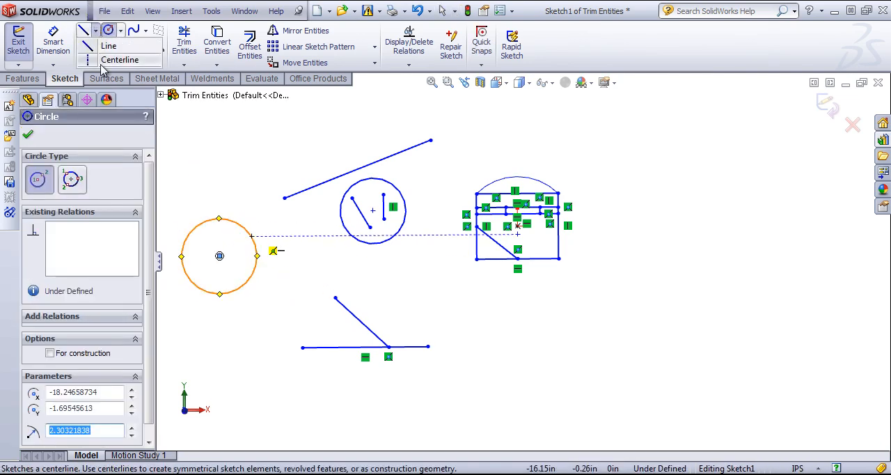
left_click(108, 45)
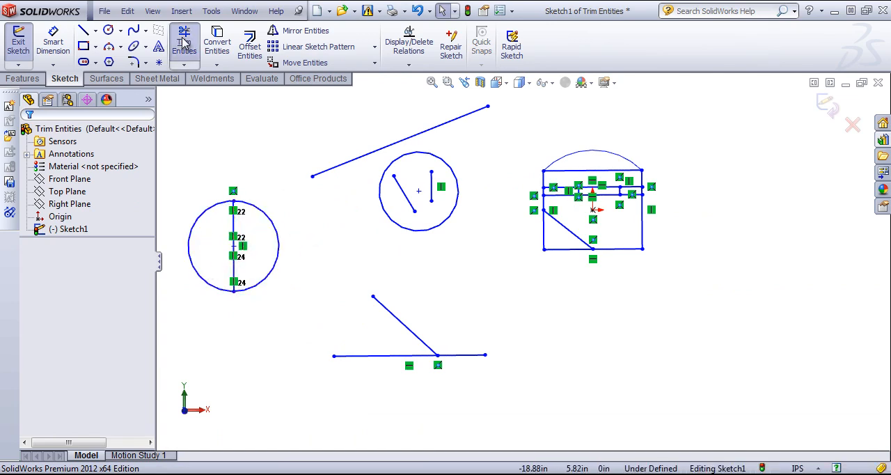
Power-trim the new circle's right half with Trim Entities.
left_click(184, 40)
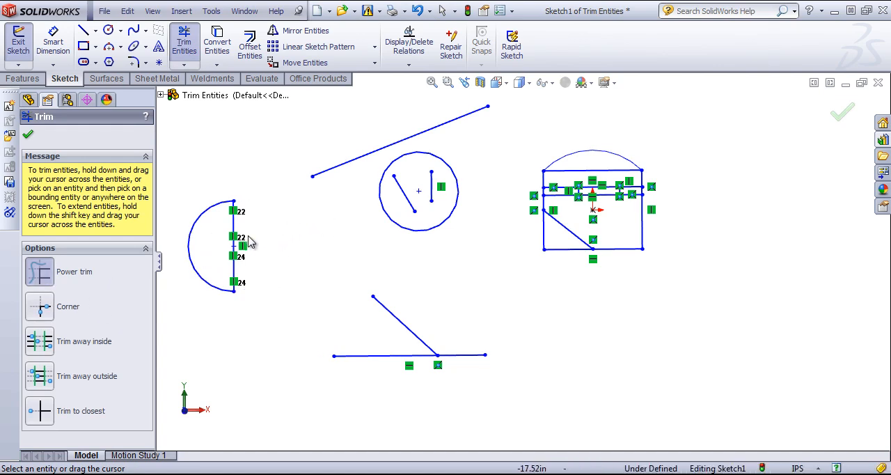
mouse_move(294, 304)
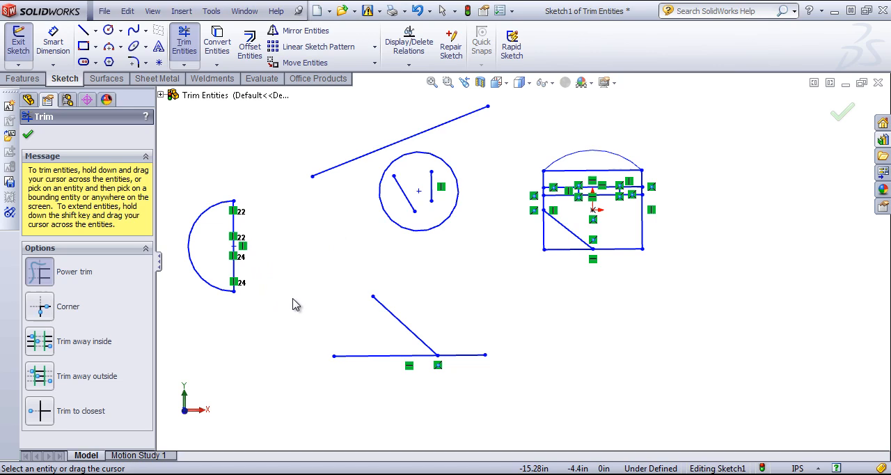
mouse_move(191, 229)
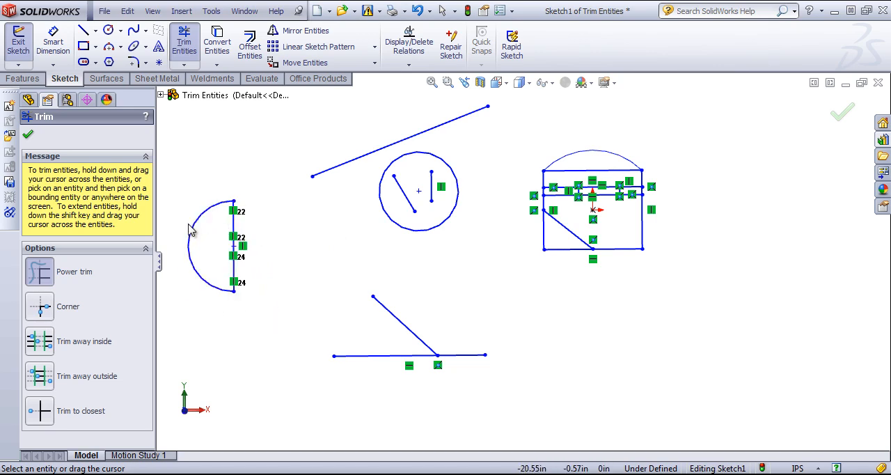
mouse_move(238, 353)
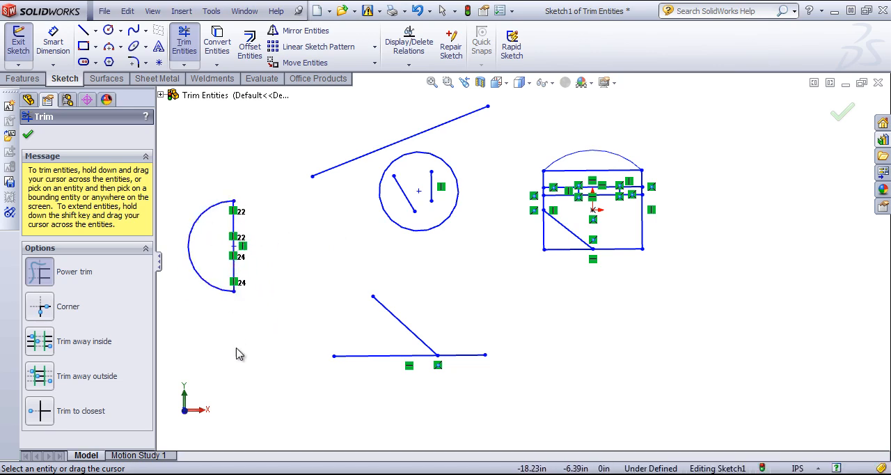
mouse_move(40, 271)
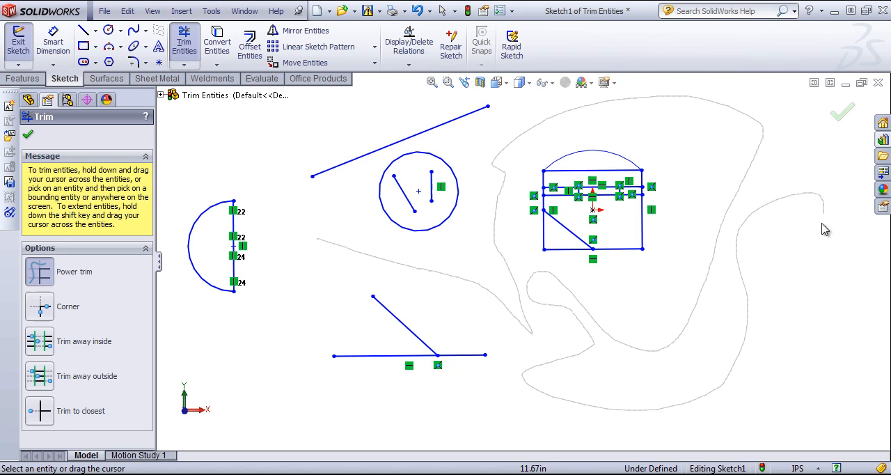
mouse_move(231, 395)
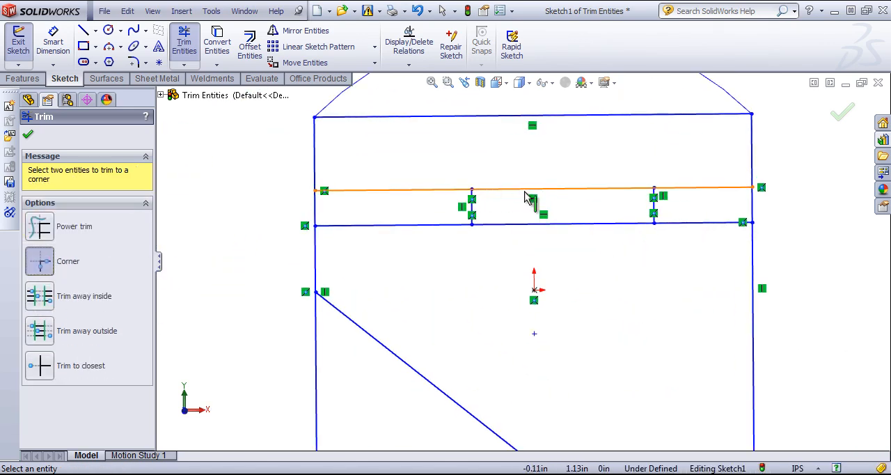
mouse_move(487, 201)
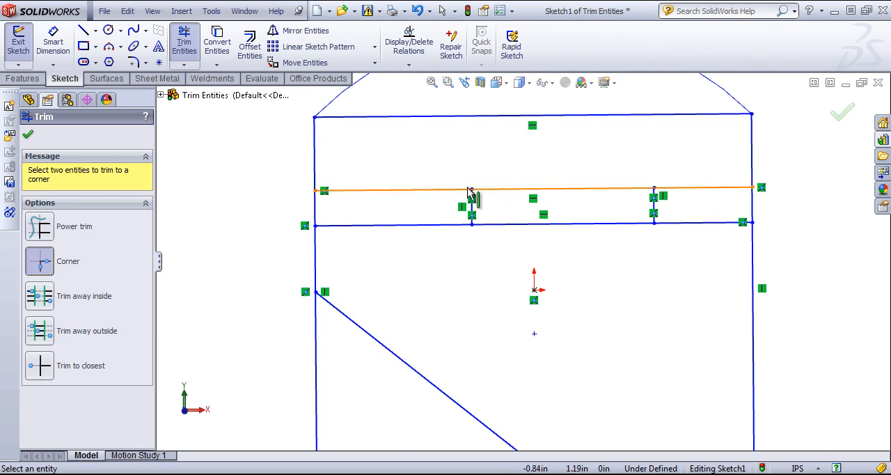
Corner-trim the upper inner horizontal line to the left short vertical line, undoing and redoing once.
left_click(471, 188)
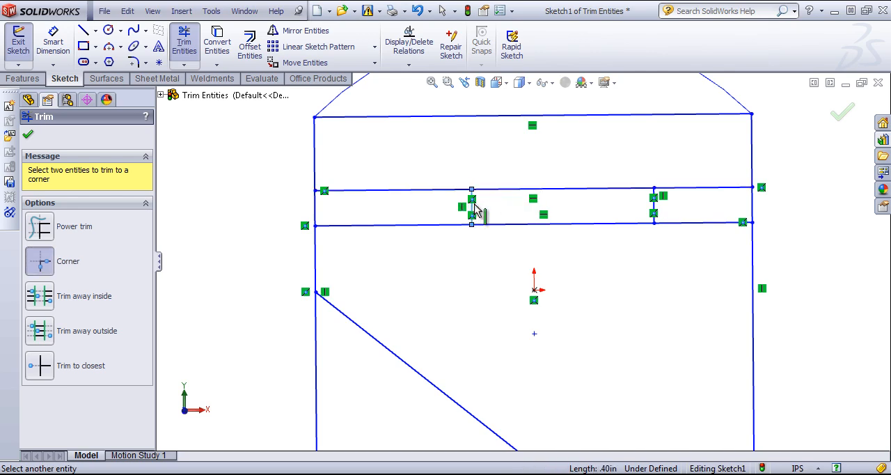
left_click(471, 202)
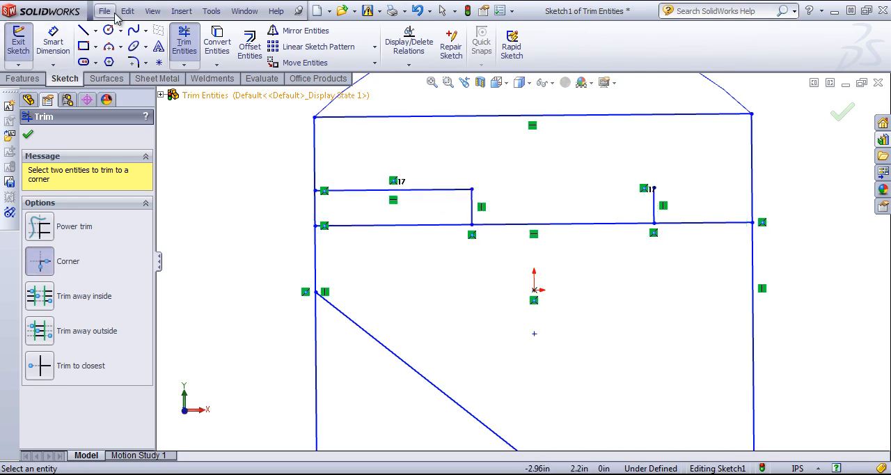
left_click(28, 134)
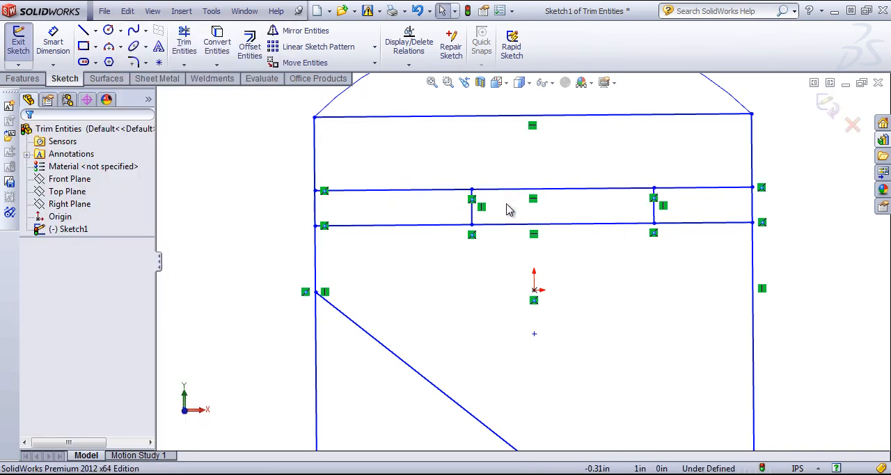
left_click(183, 41)
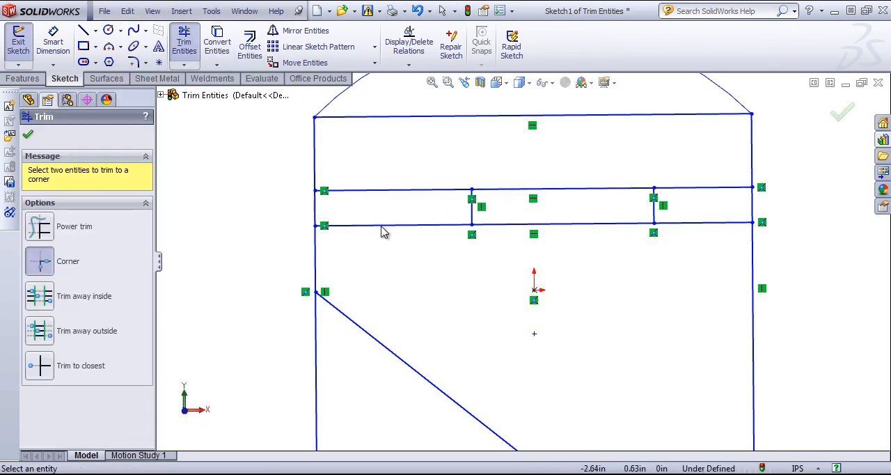
left_click(529, 189)
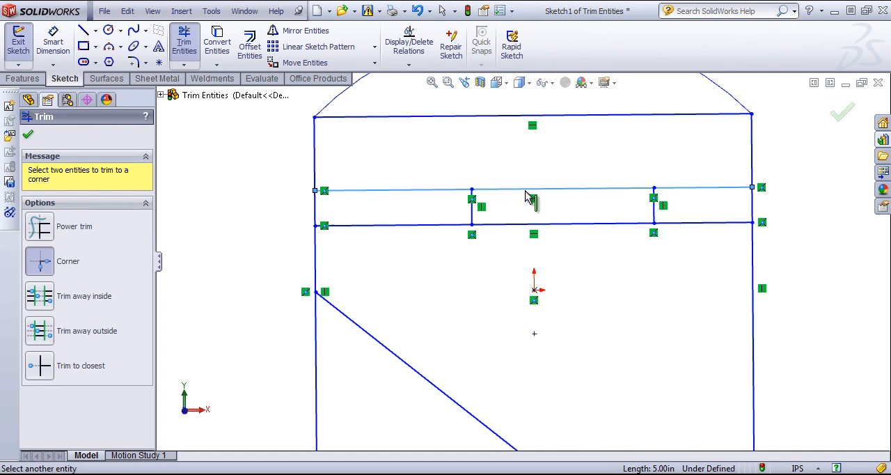
left_click(533, 198)
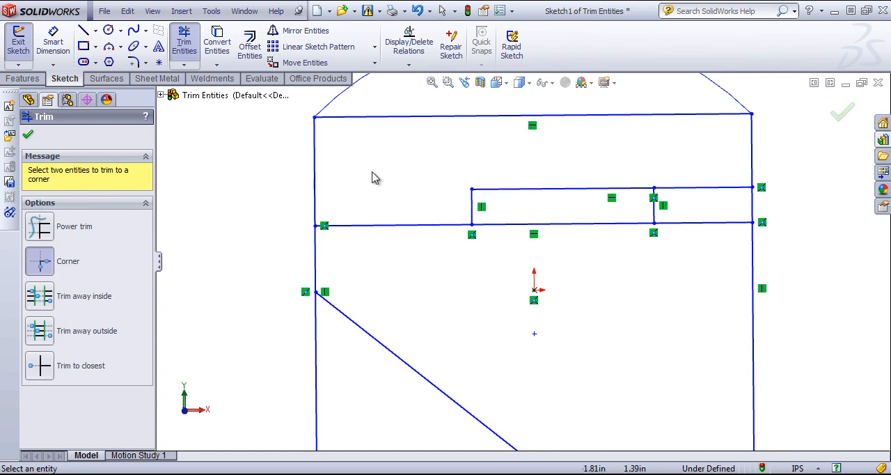
mouse_move(400, 202)
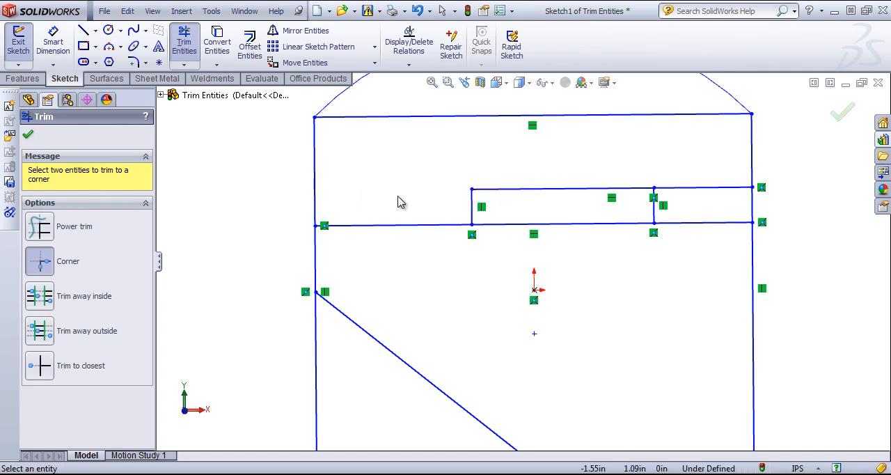
mouse_move(569, 188)
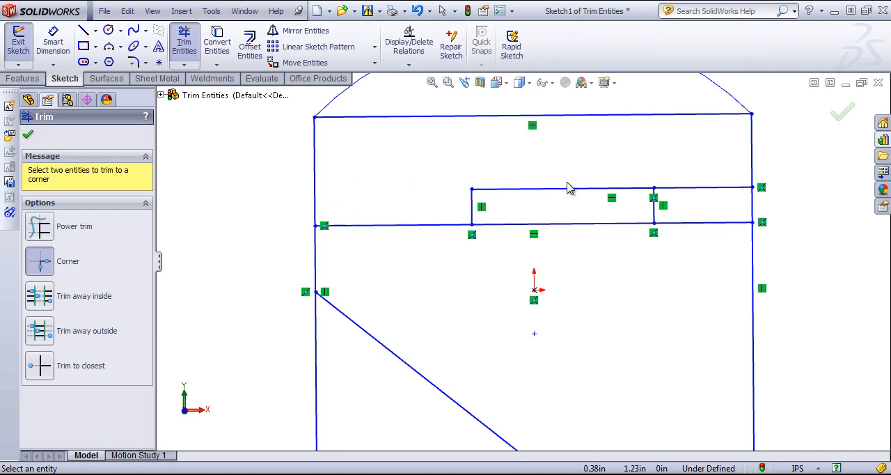
mouse_move(512, 203)
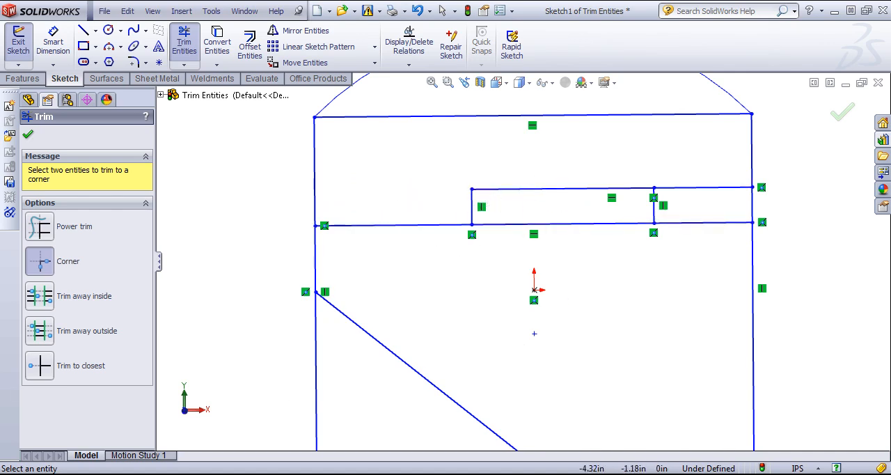
mouse_move(31, 308)
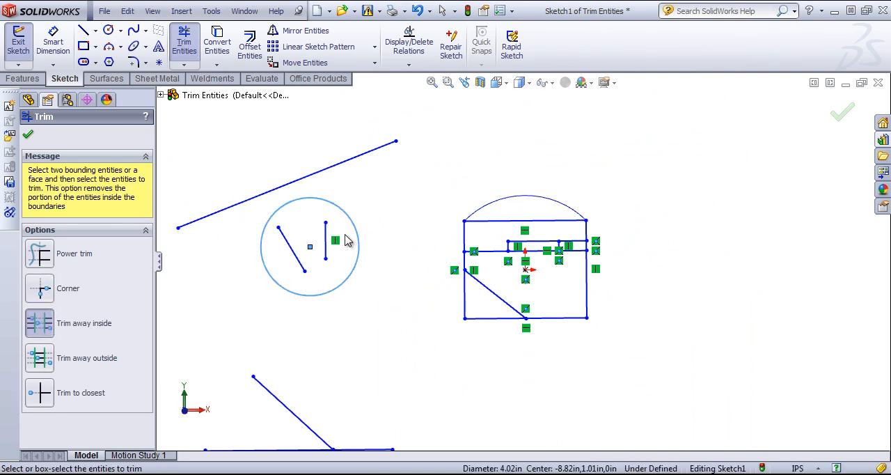
Trim away the two short lines inside the middle circle.
left_click(291, 247)
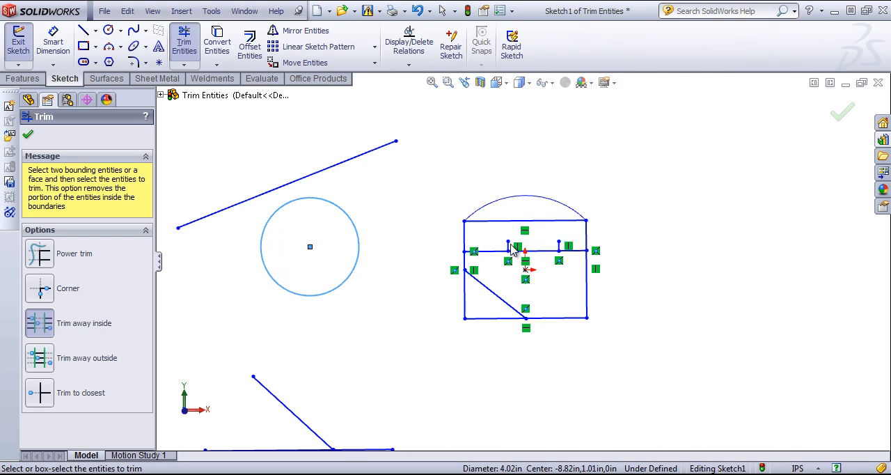
mouse_move(270, 284)
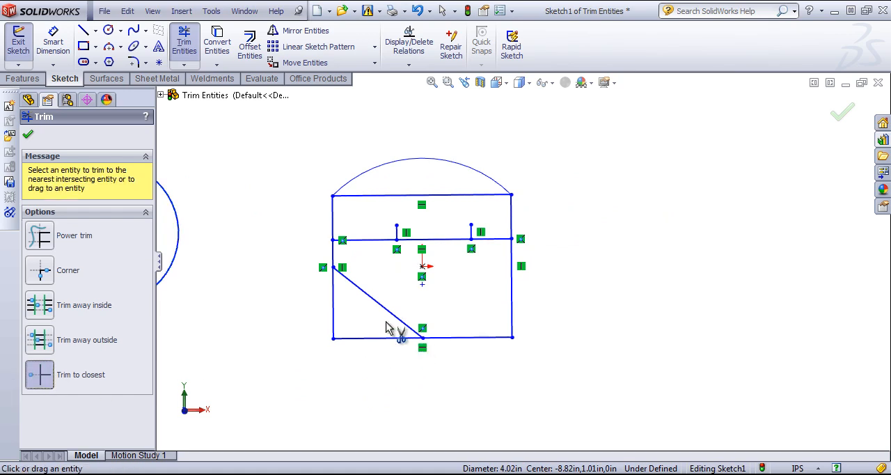
Trim the bottom rectangle edge back to the diagonal with Trim to closest.
left_click(388, 327)
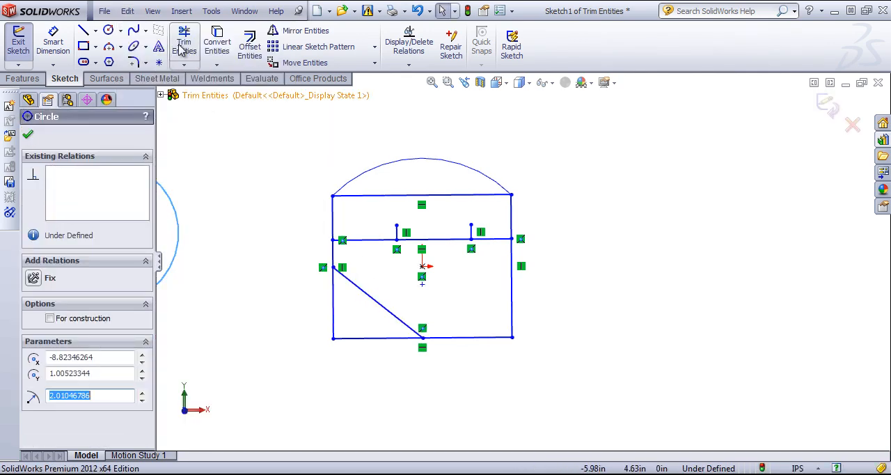
left_click(183, 43)
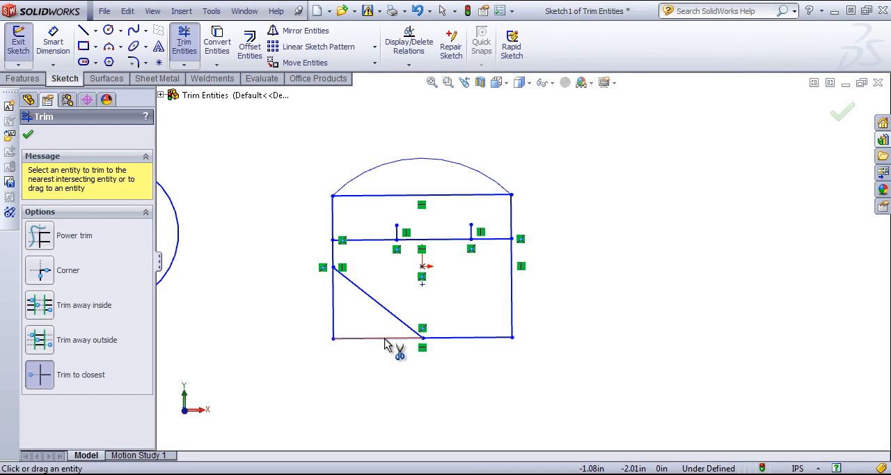
left_click(386, 337)
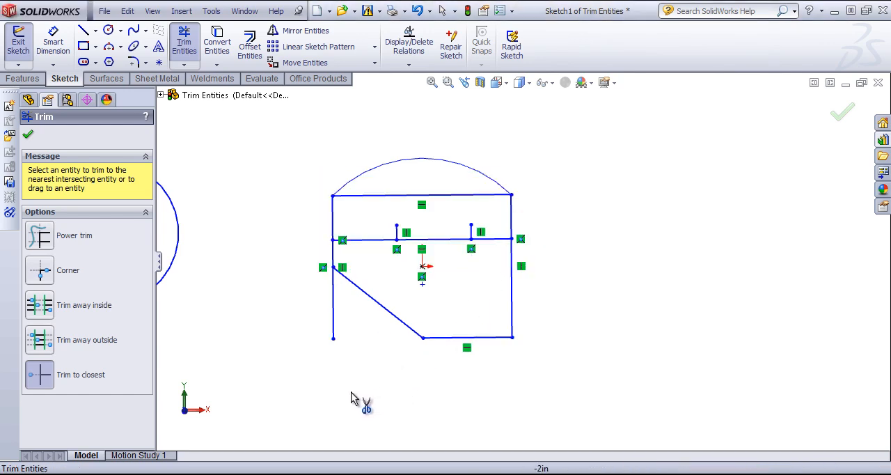
mouse_move(355, 348)
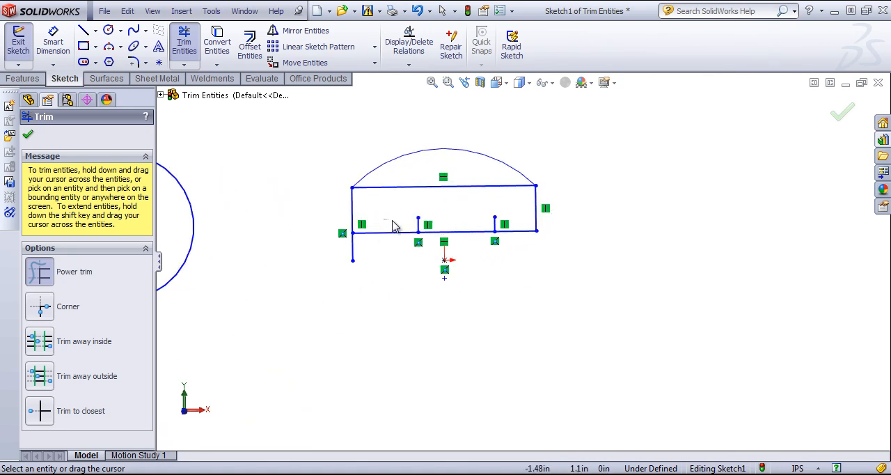
Power-trim across the rectangle, arc and semicircle to erase them.
left_click_drag(393, 224, 456, 146)
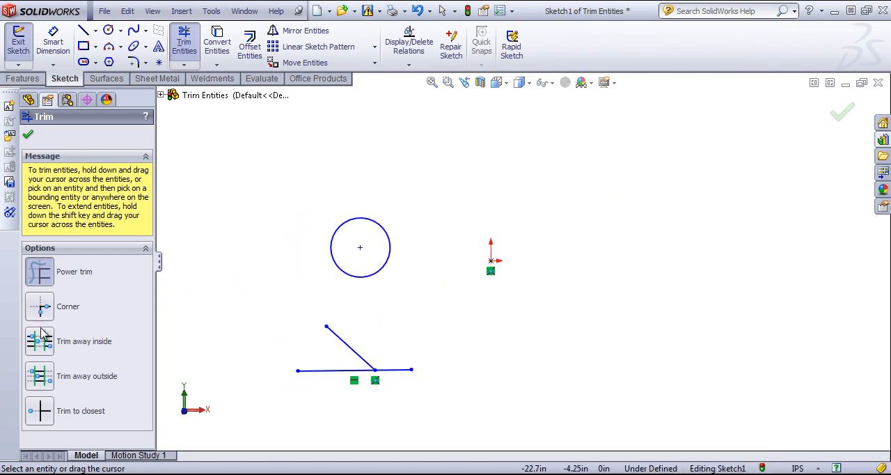
mouse_move(369, 204)
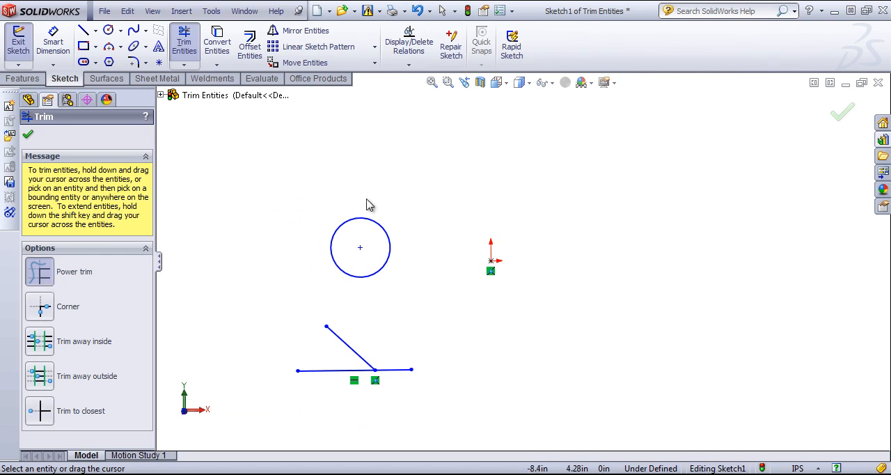